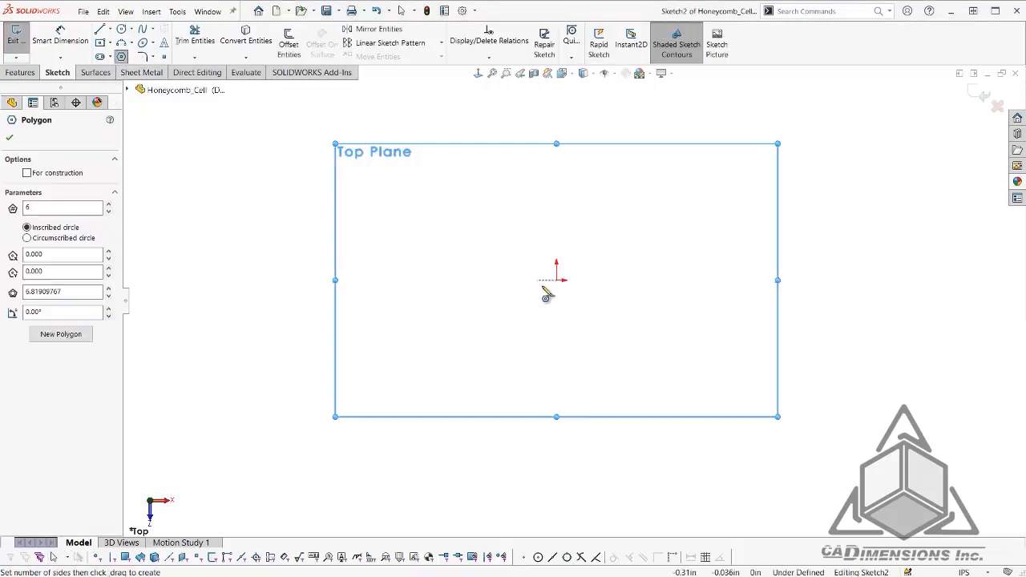
- Draw a six-sided polygon at the Top Plane origin and dimension it 1.000 in across flats
left_click_drag(556, 280, 618, 383)
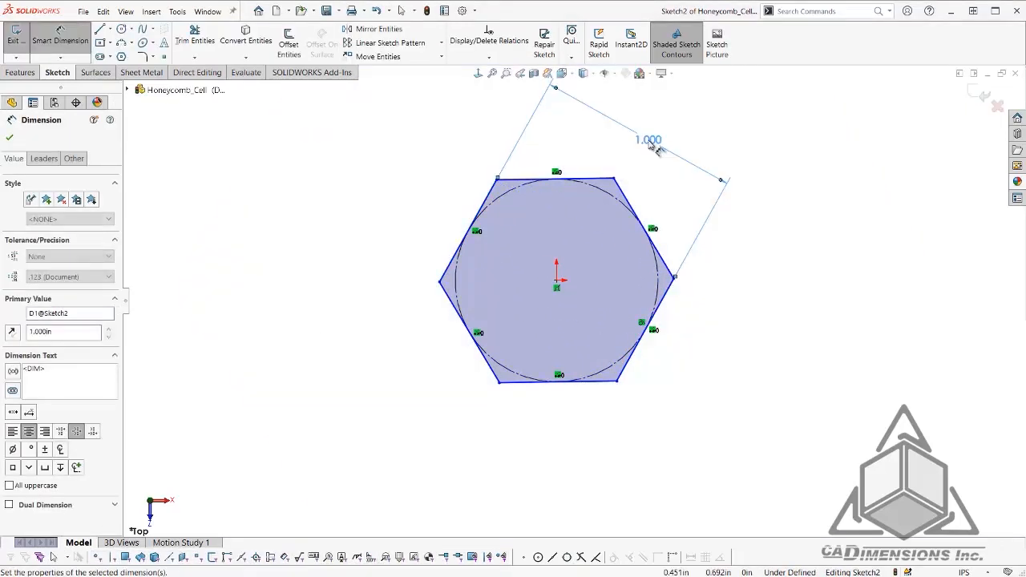
left_click(557, 178)
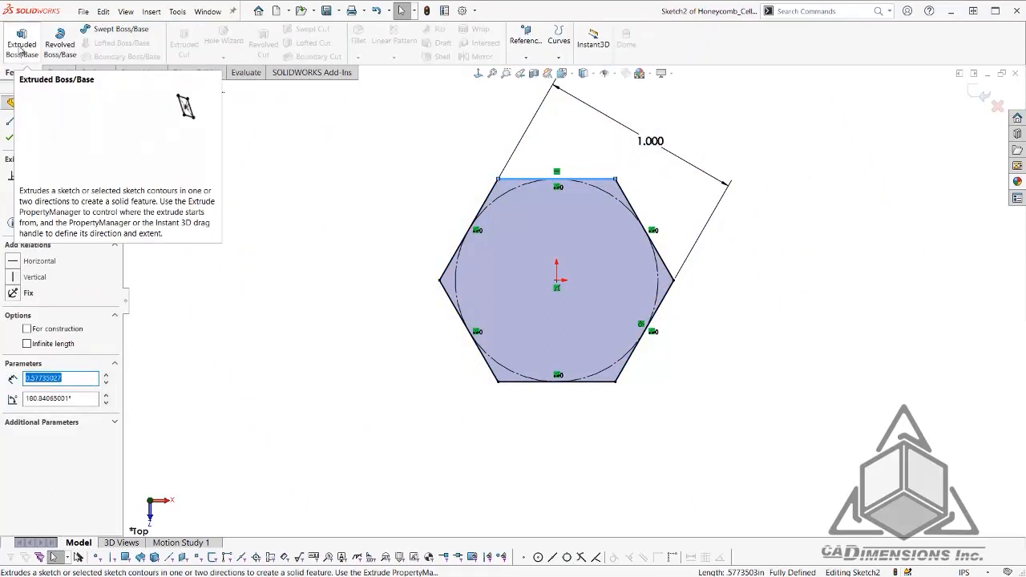
- Extrude the hexagon into a solid prism and begin a sketch on the Right Plane
left_click(22, 40)
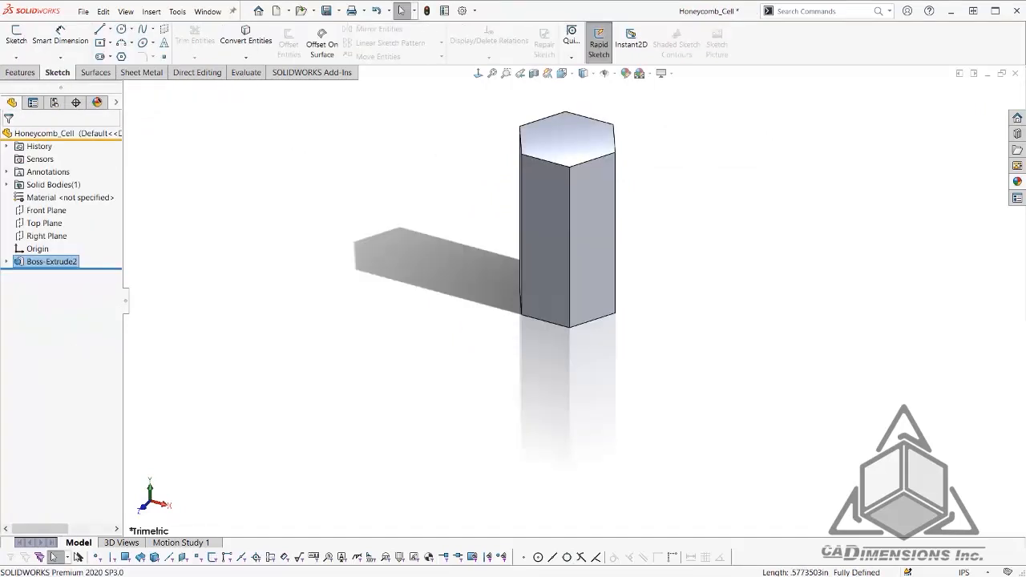
left_click(46, 235)
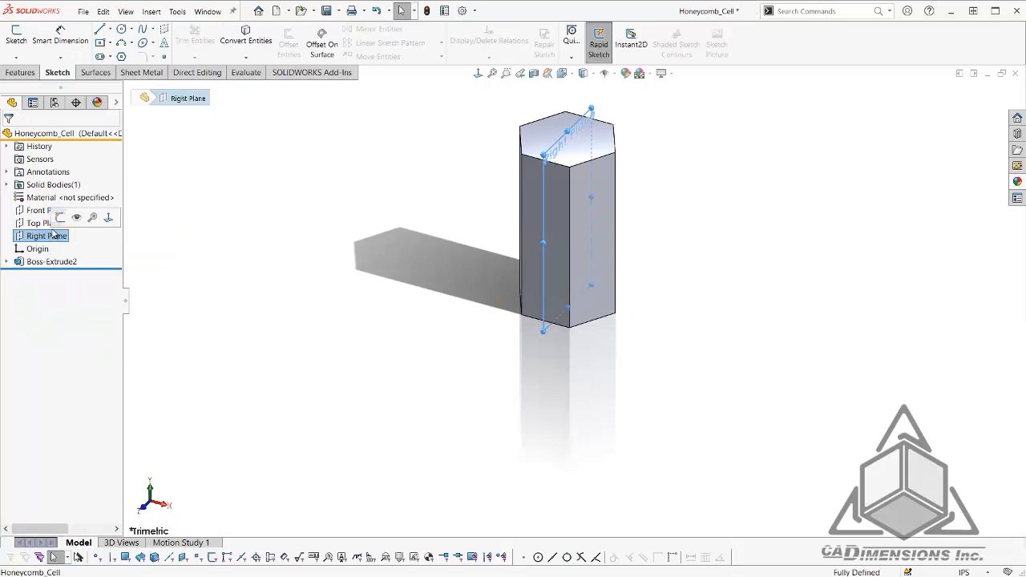
left_click(16, 36)
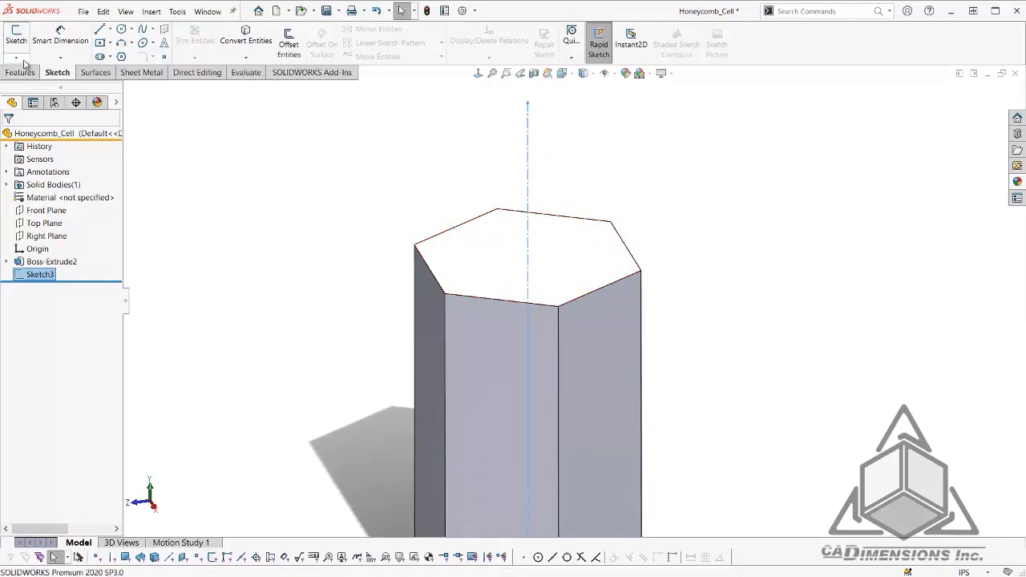
- In a 3D sketch, draw facet lines between hexagon corners and apex, constrained perpendicular
left_click(16, 36)
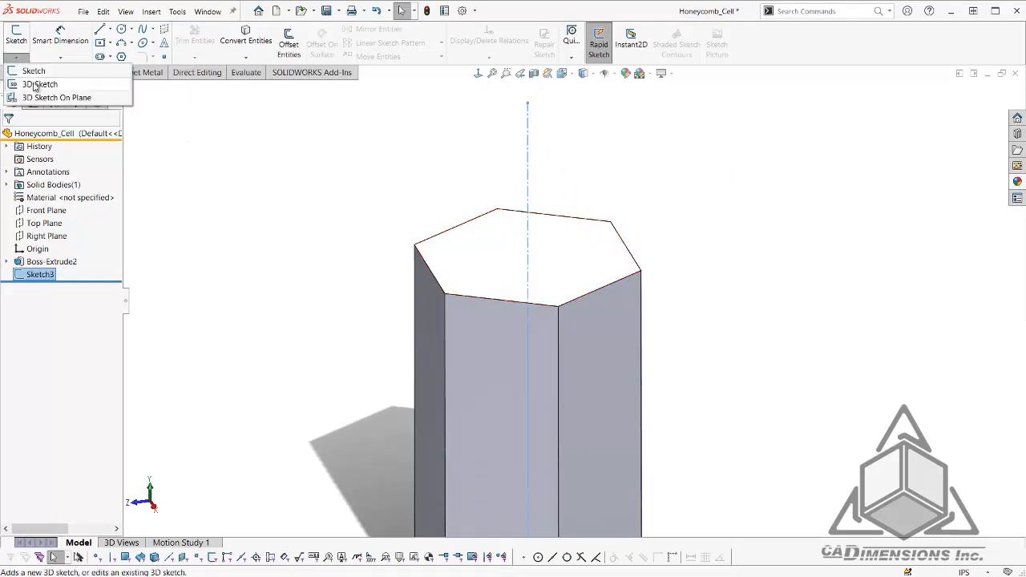
left_click(41, 84)
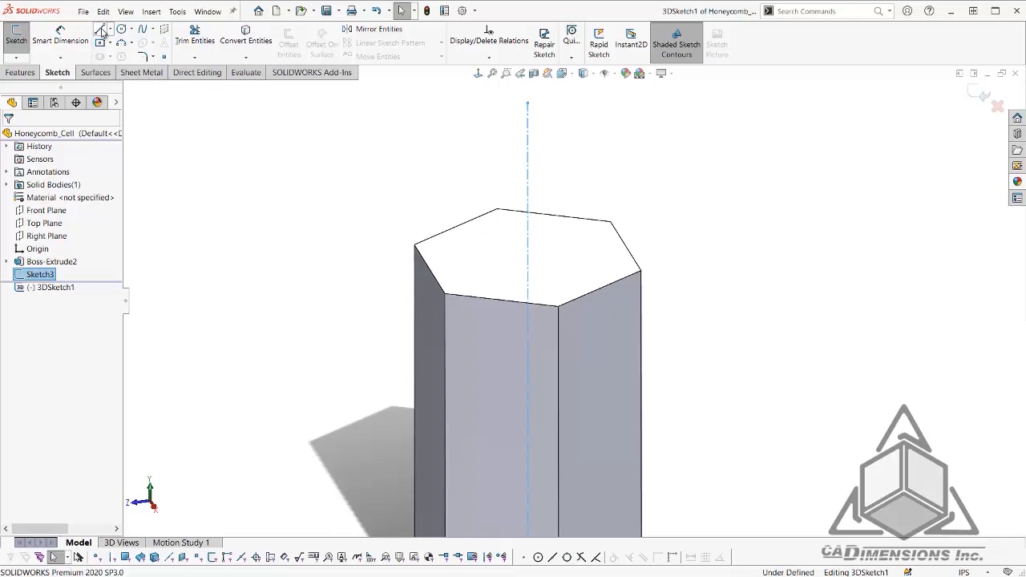
left_click(99, 29)
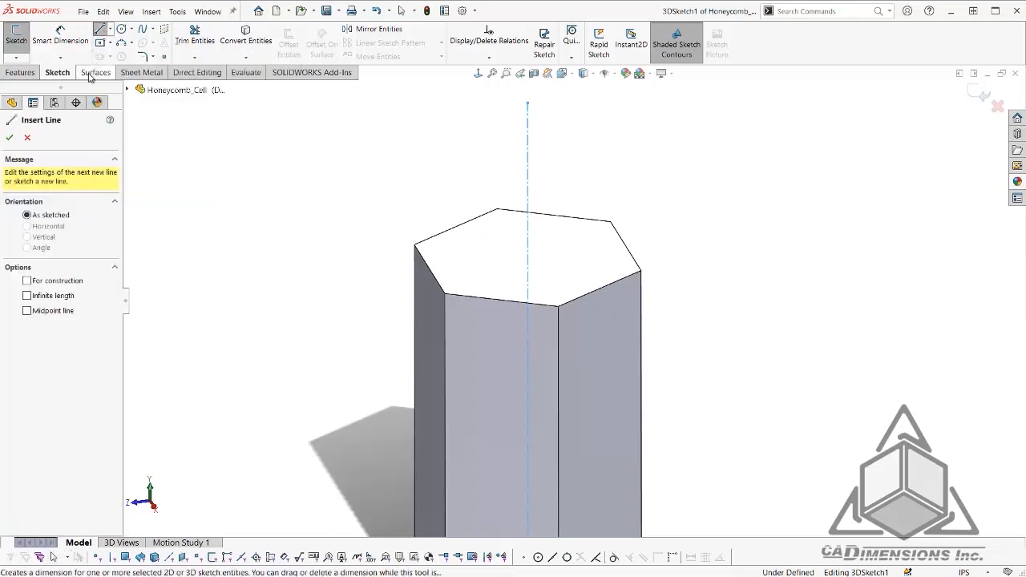
mouse_move(447, 298)
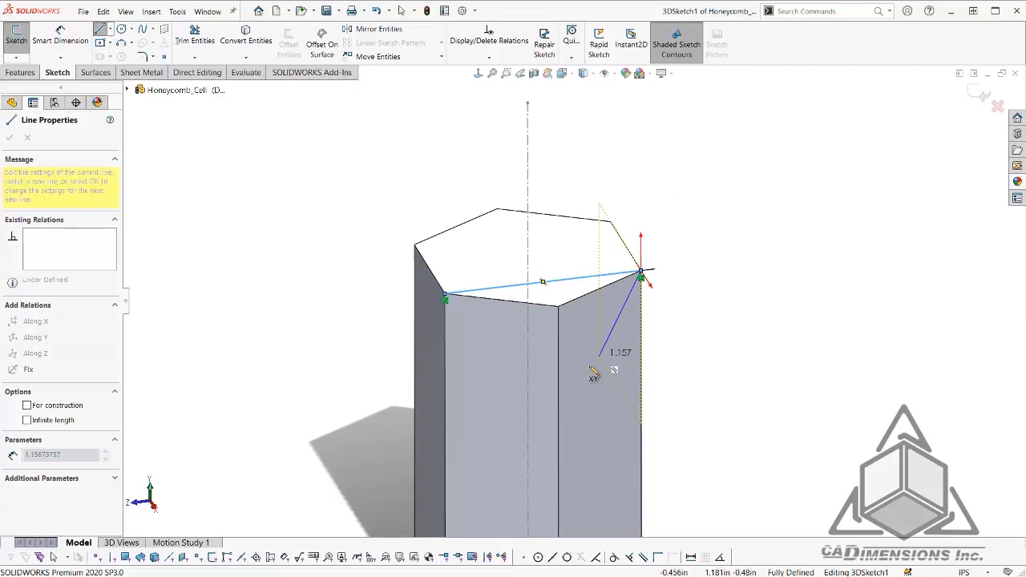
left_click_drag(641, 277, 561, 417)
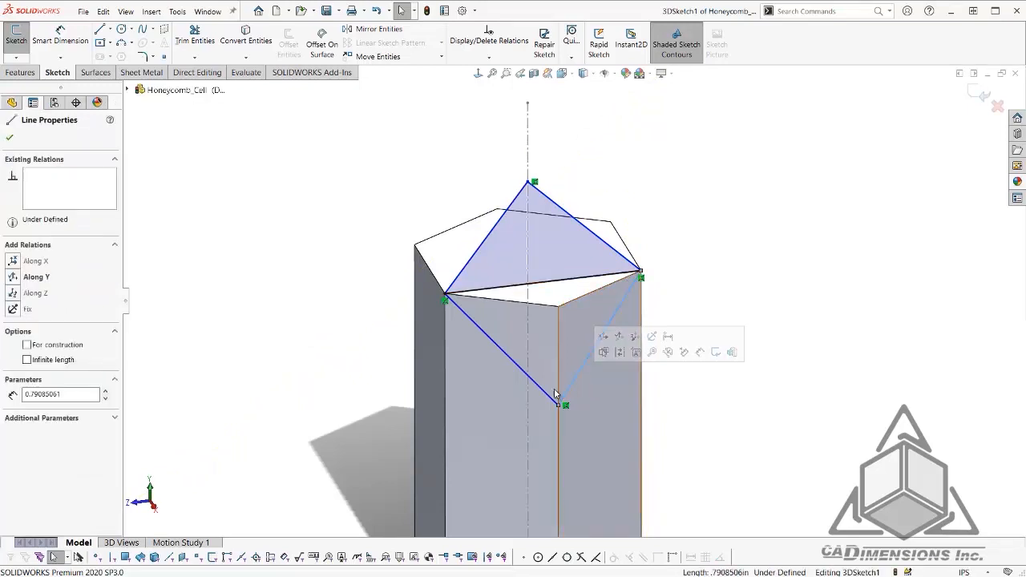
left_click(558, 401)
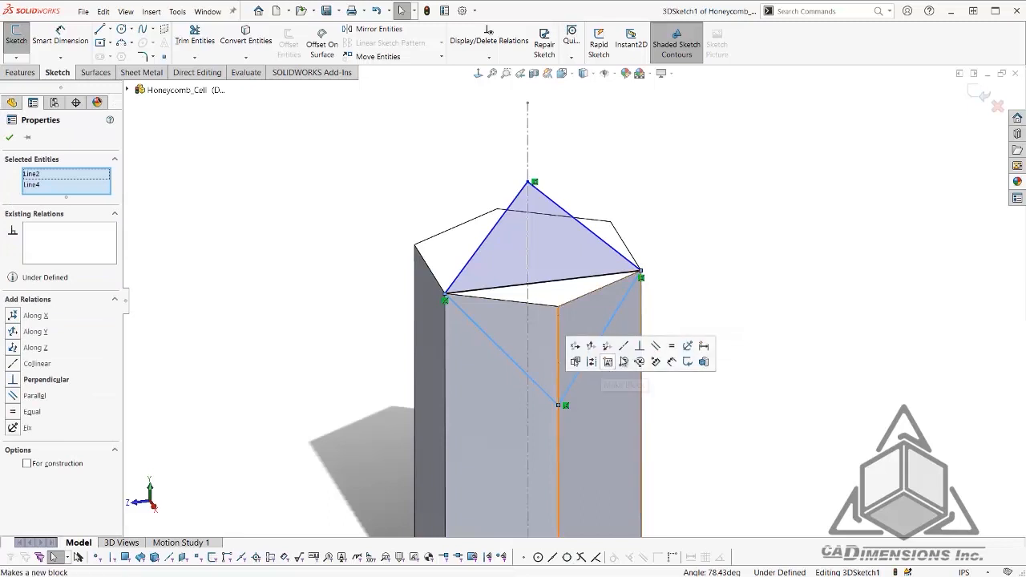
left_click(638, 346)
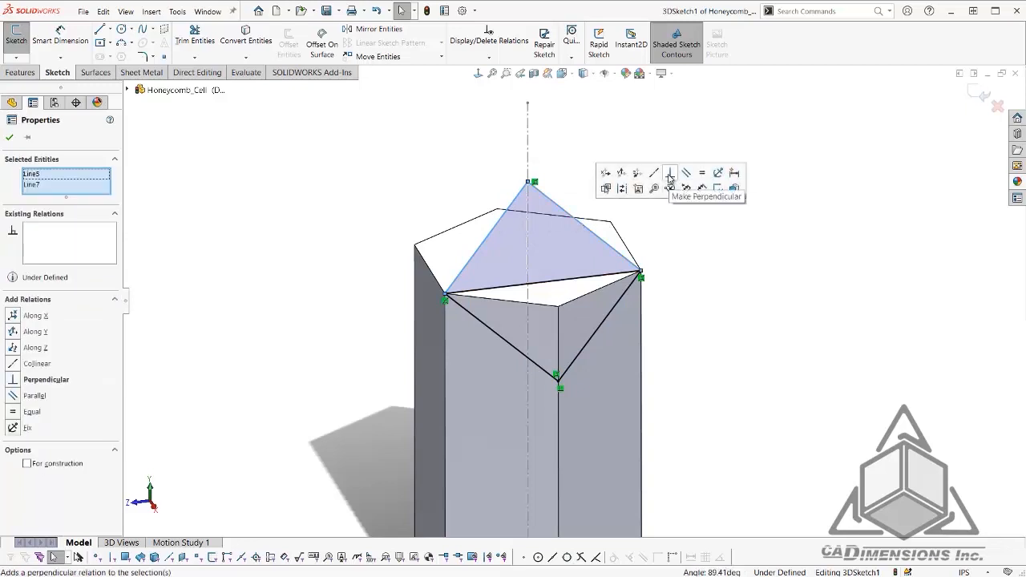
left_click(669, 172)
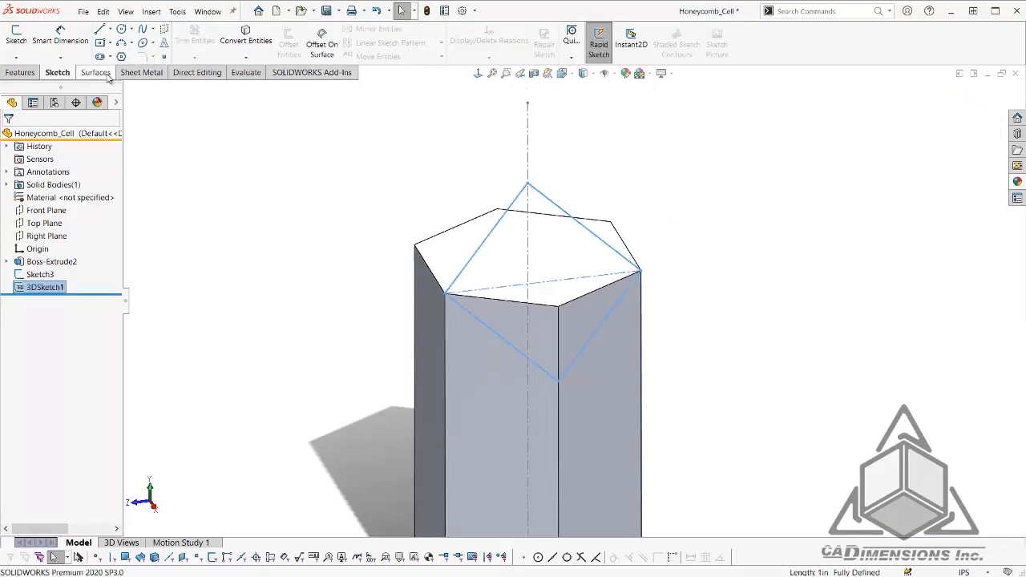
- Create Surface-Fill1 using 3DSketch1 as the Contact patch boundary
left_click(95, 72)
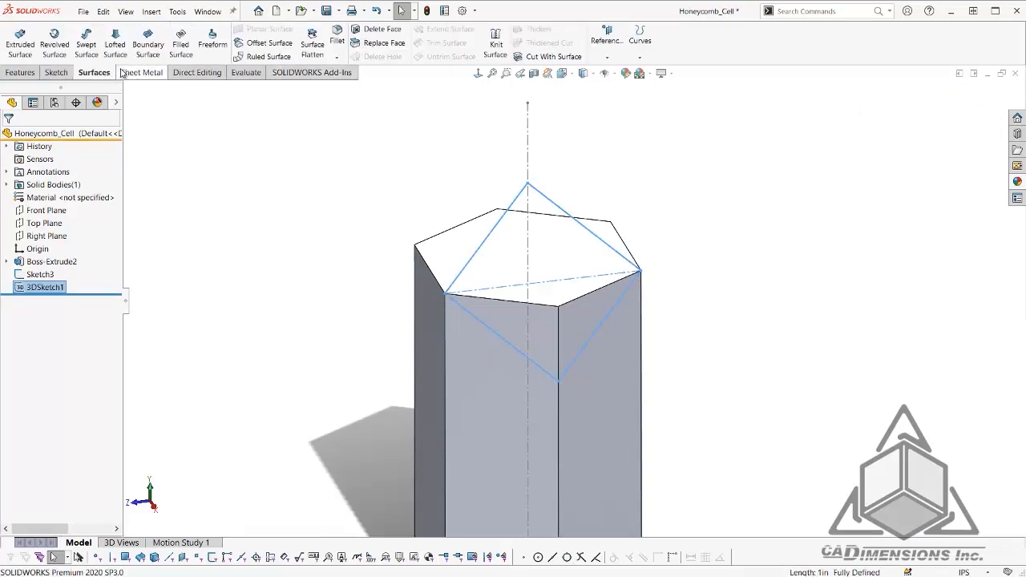
left_click(180, 44)
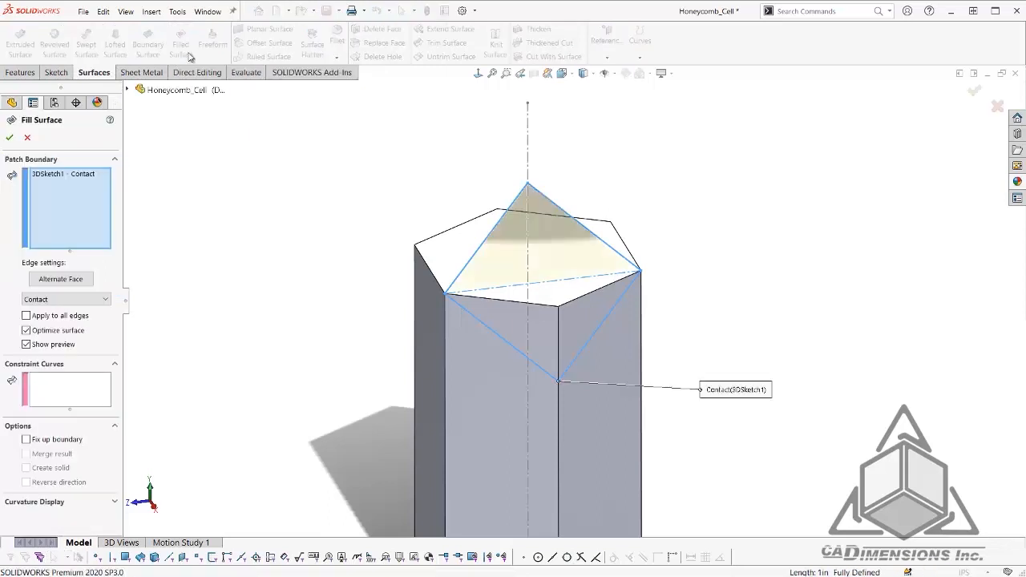
mouse_move(75, 103)
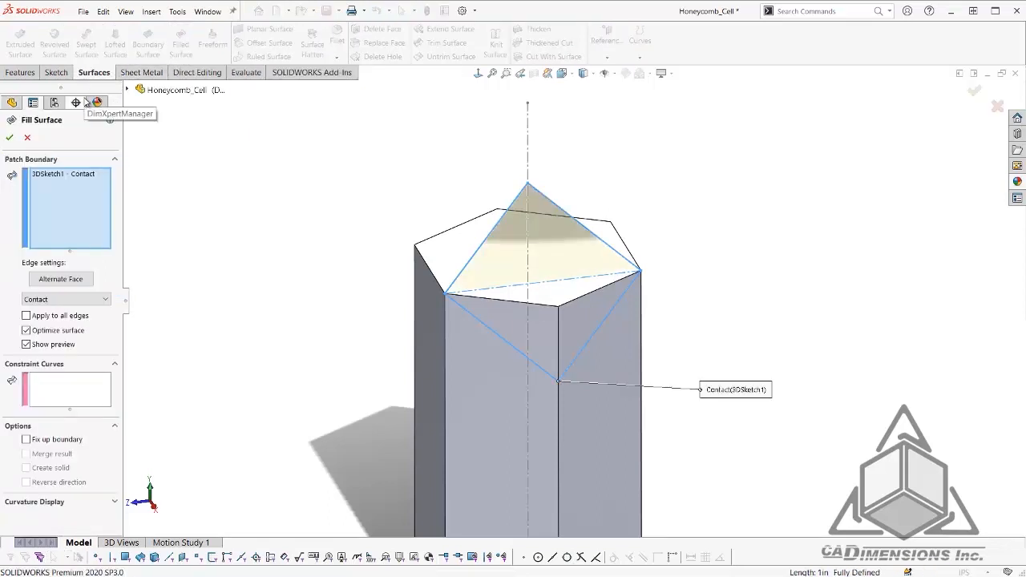
mouse_move(72, 174)
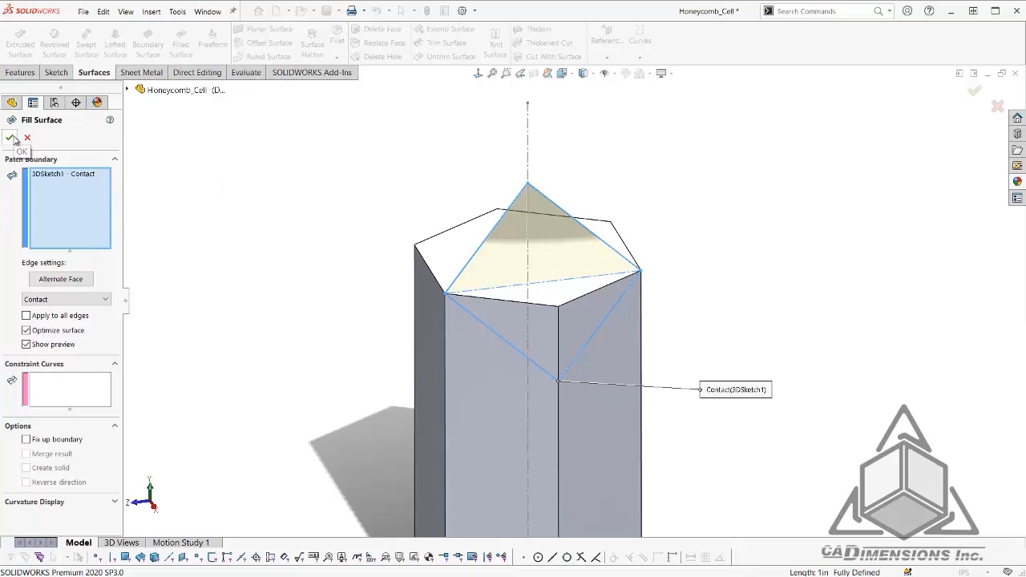
left_click(12, 137)
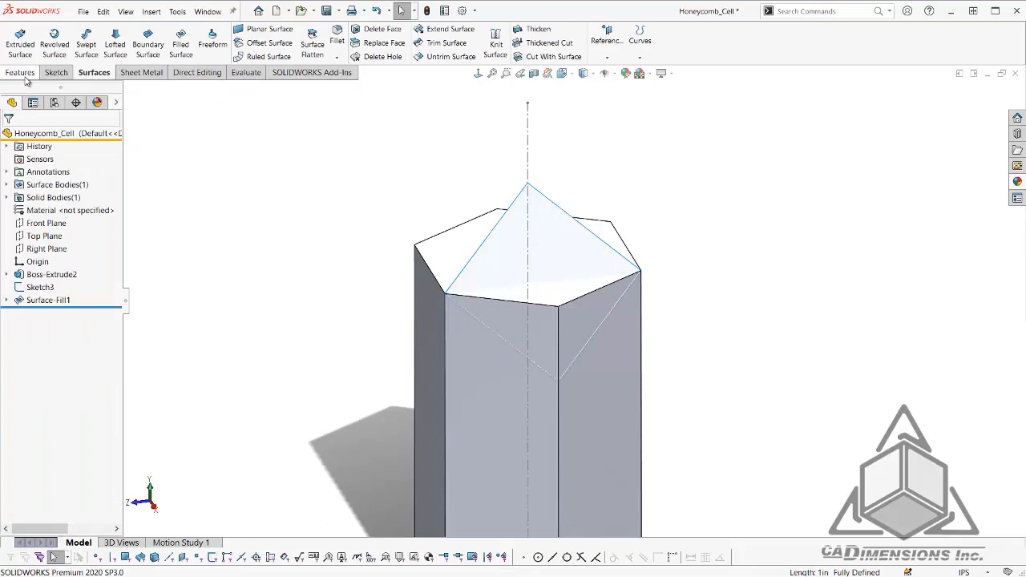
- Circular-pattern Surface-Fill1 about Line1@Sketch3, 3 instances equally spaced over 360°
left_click(20, 72)
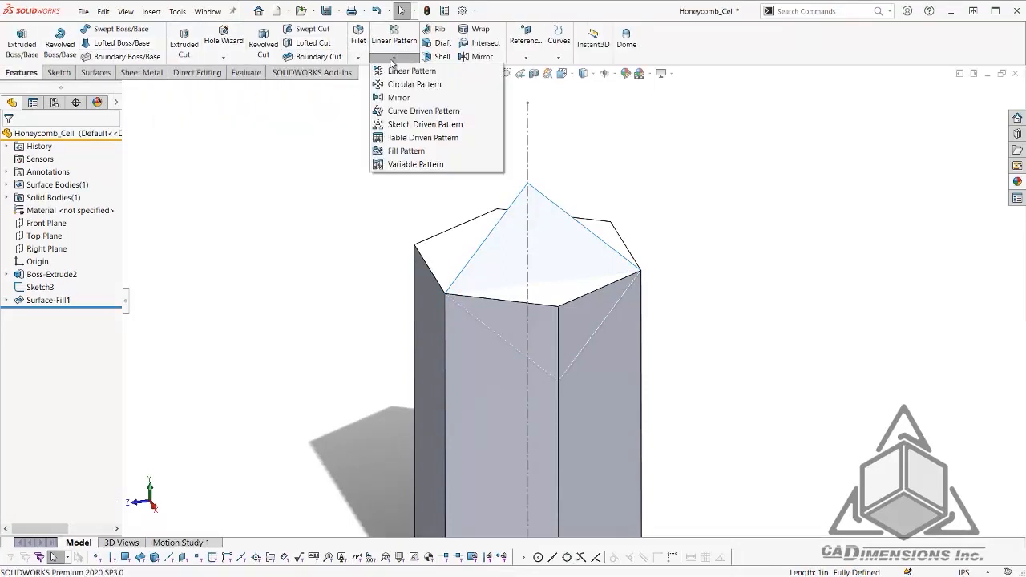
left_click(413, 84)
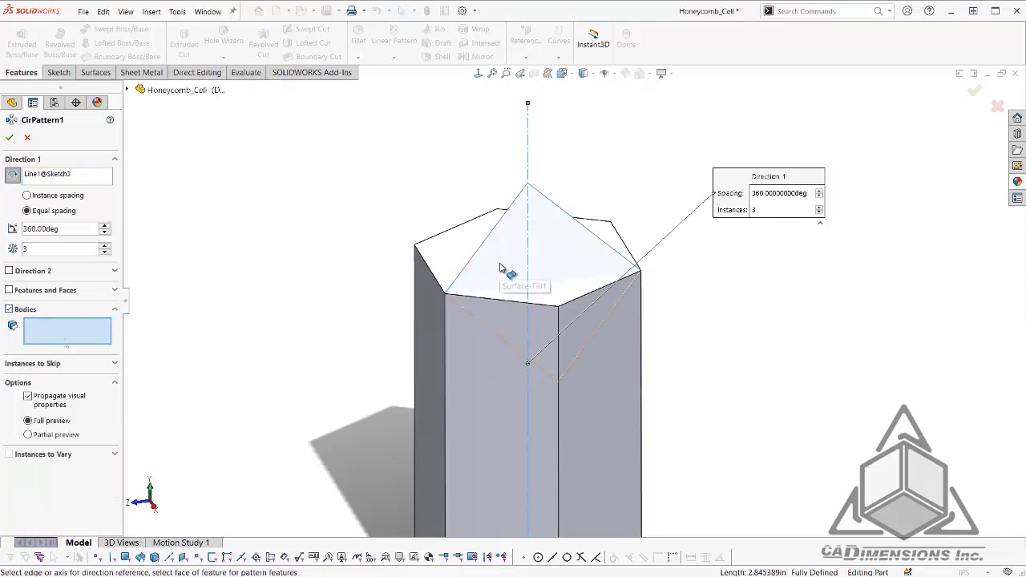
left_click(525, 272)
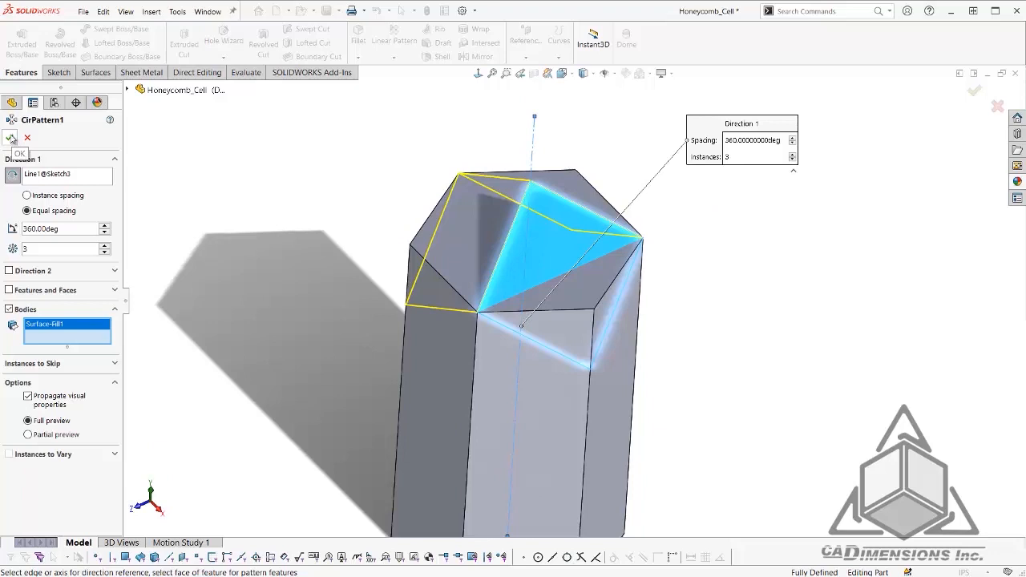
left_click(13, 138)
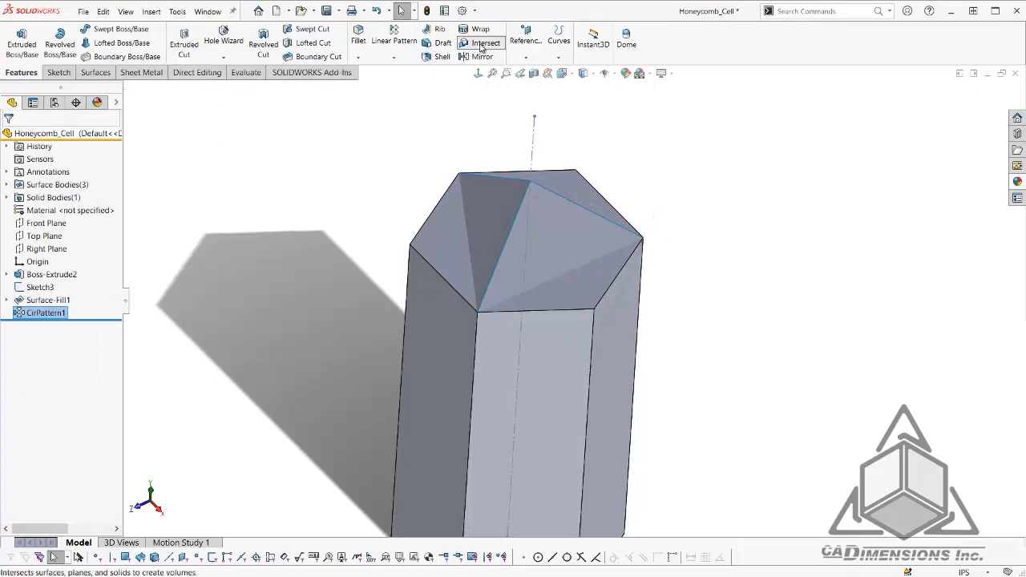
- Intersect the patterned surfaces with Boss-Extrude2, excluding unwanted regions, creating Intersect1
left_click(484, 43)
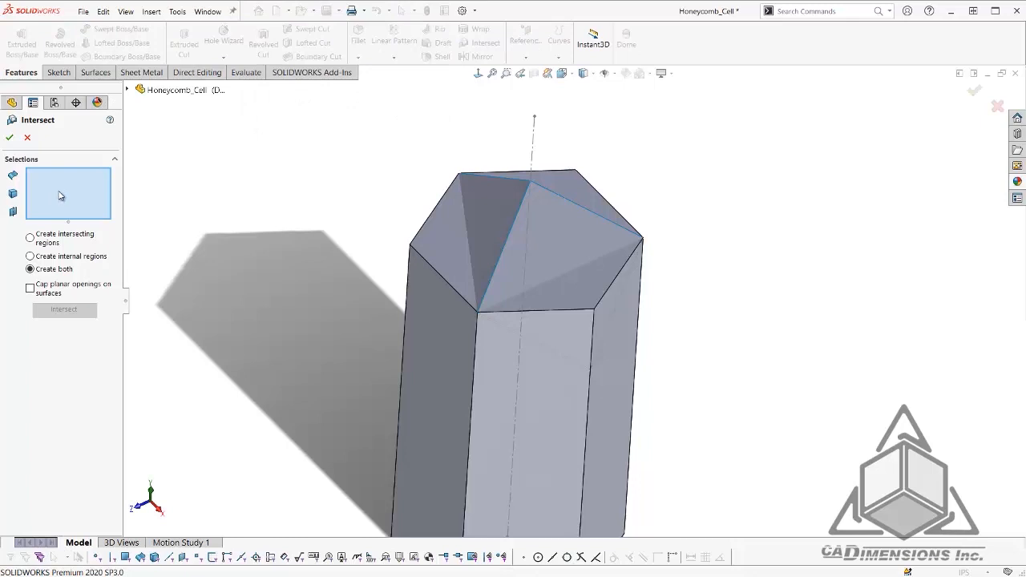
mouse_move(497, 232)
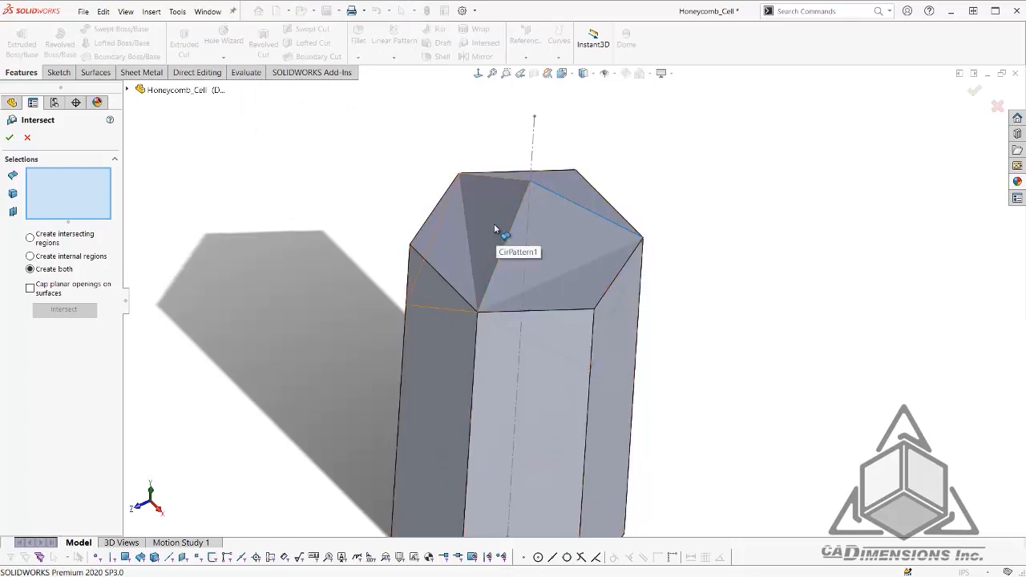
left_click(545, 224)
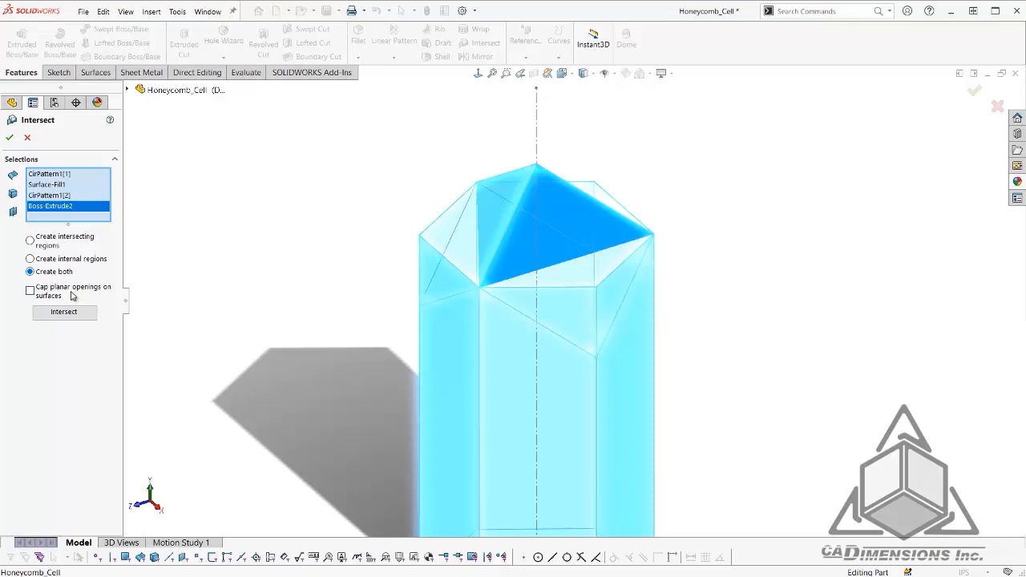
left_click(64, 312)
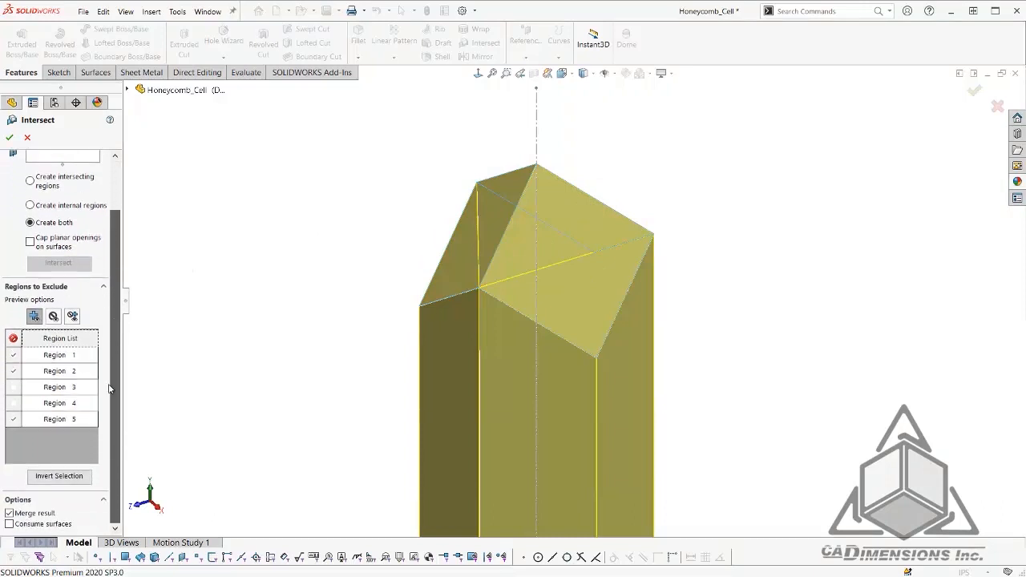
mouse_move(9, 524)
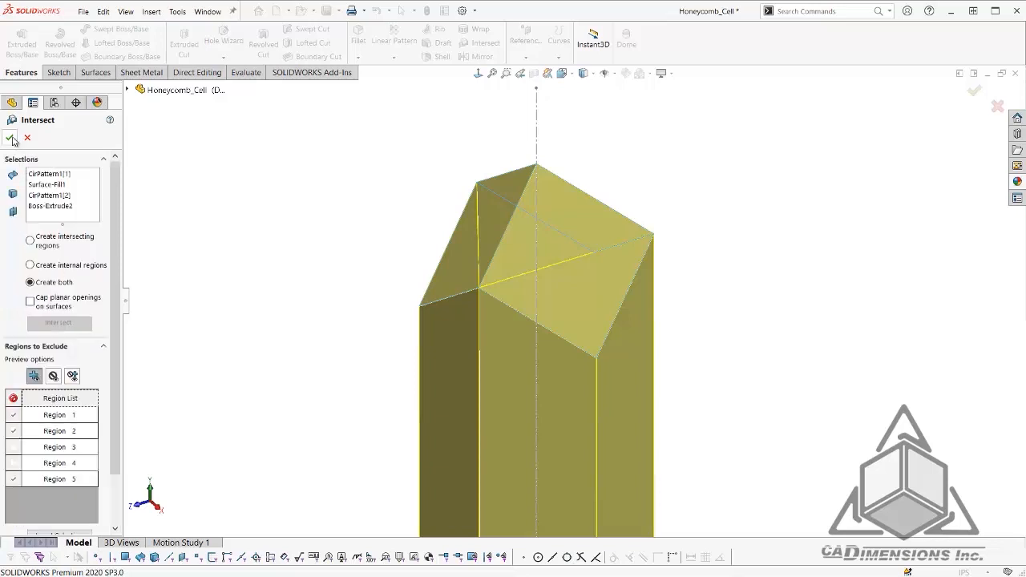
mouse_move(11, 138)
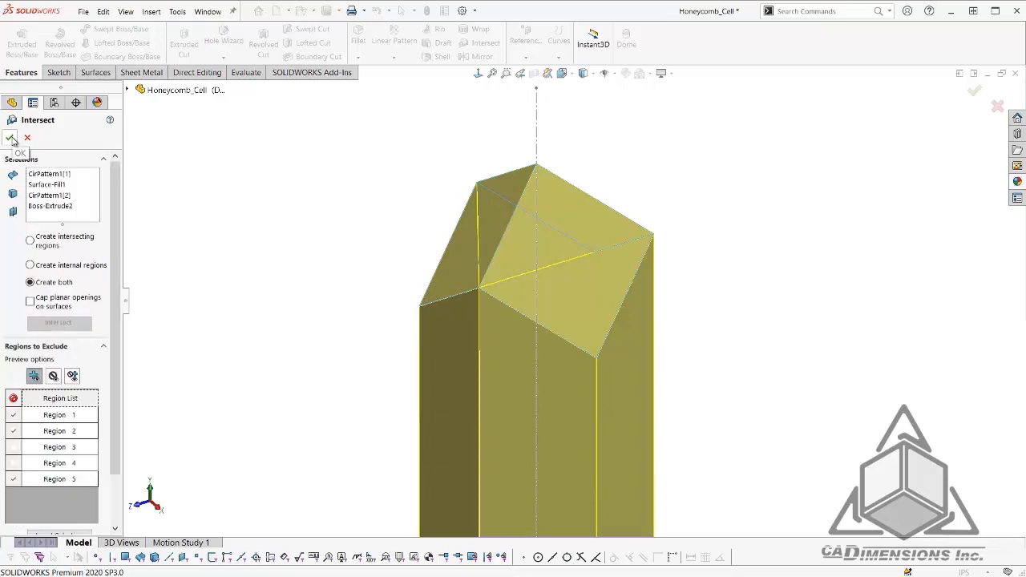
left_click(9, 137)
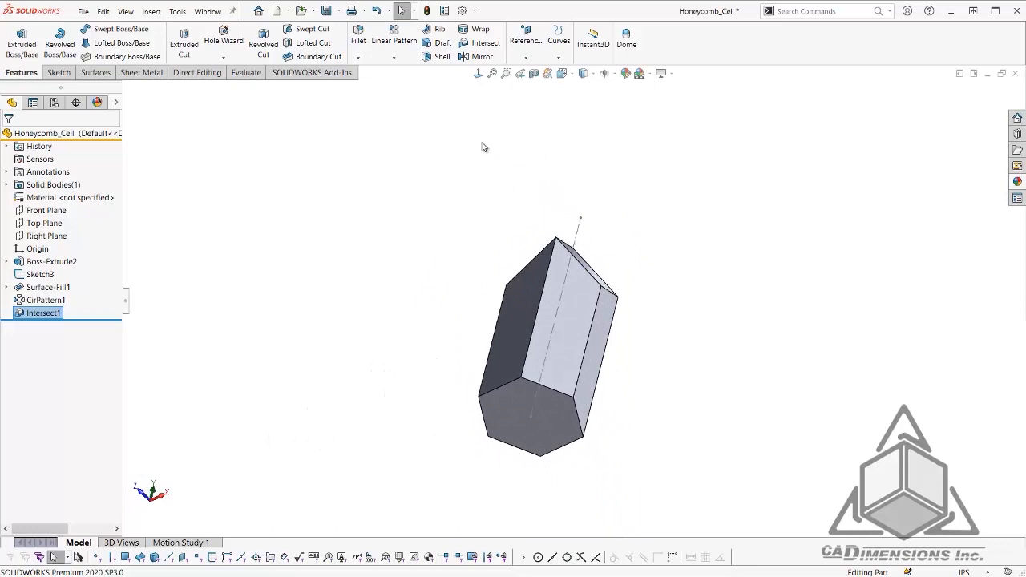
mouse_move(438, 57)
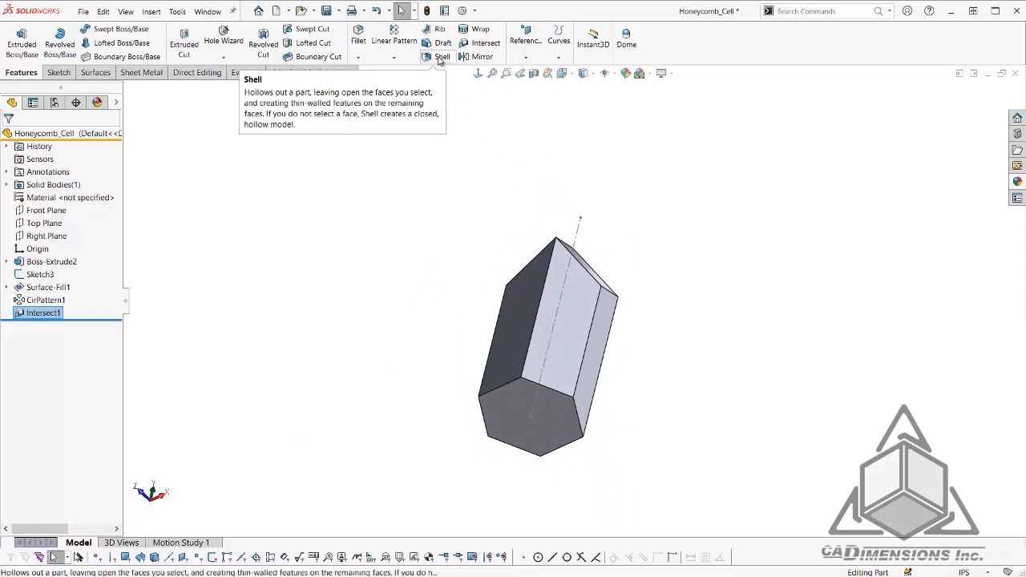
- Start a 0.100 in Shell with the bottom hexagonal face selected for removal
left_click(442, 44)
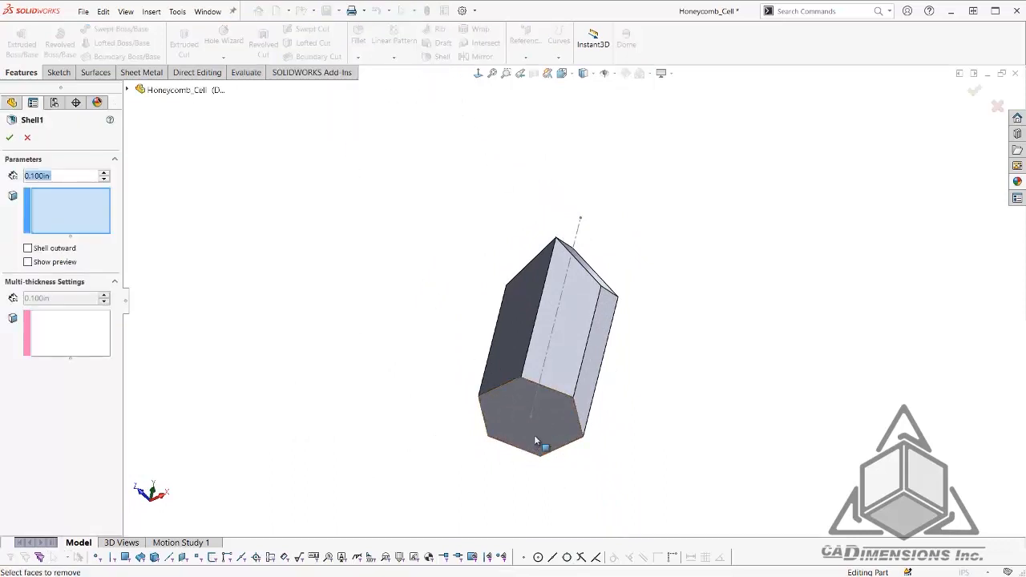
left_click(535, 433)
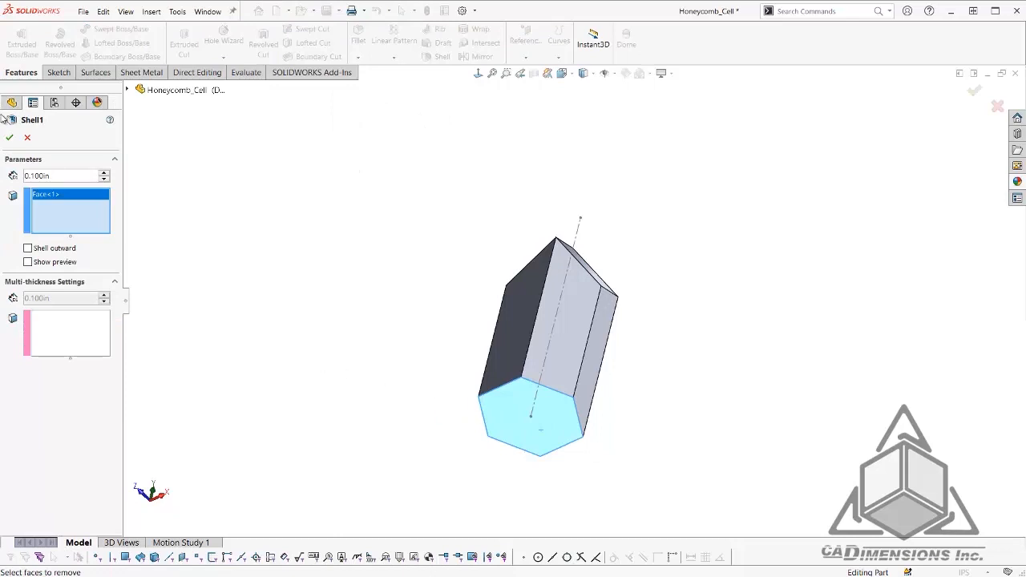
mouse_move(8, 138)
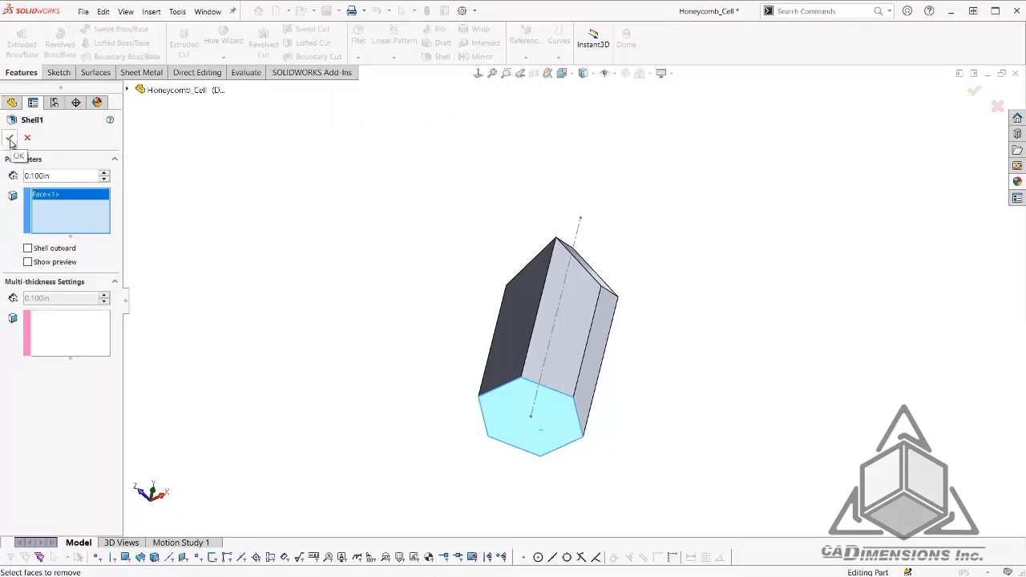